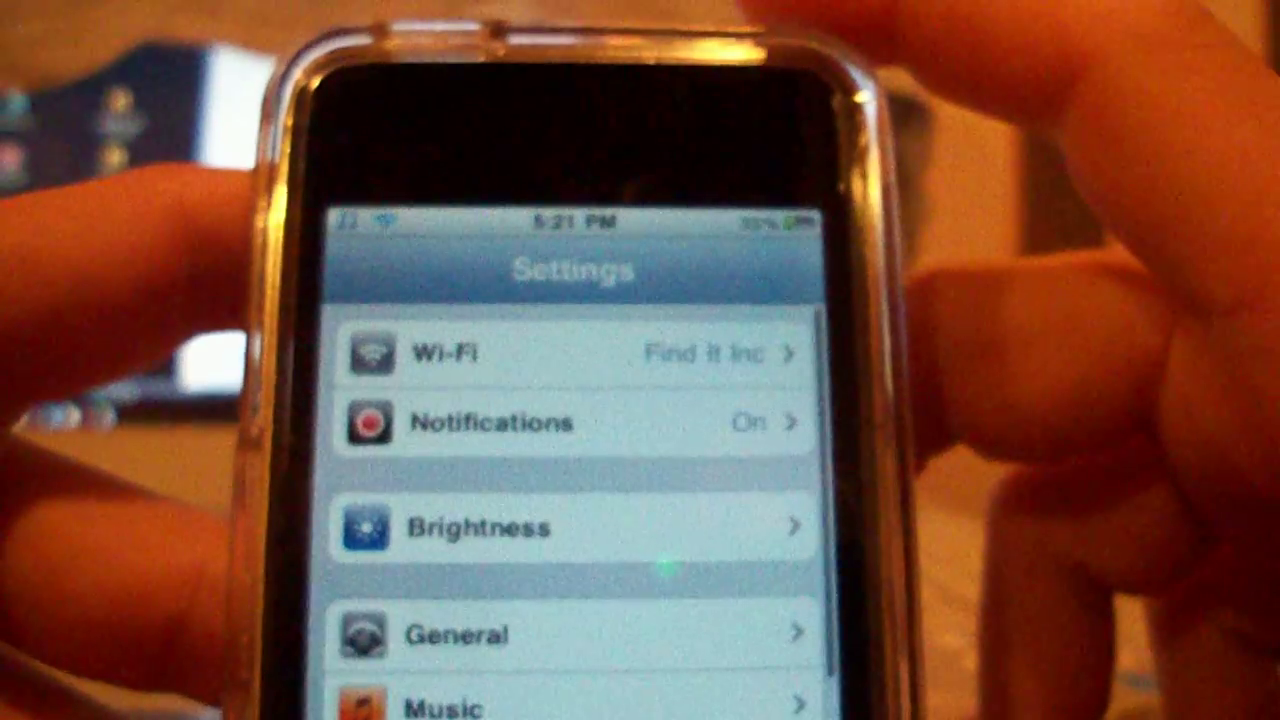
- Read the iPod's IP address from the Find It Inc network details, then return to the networks list
click(560, 356)
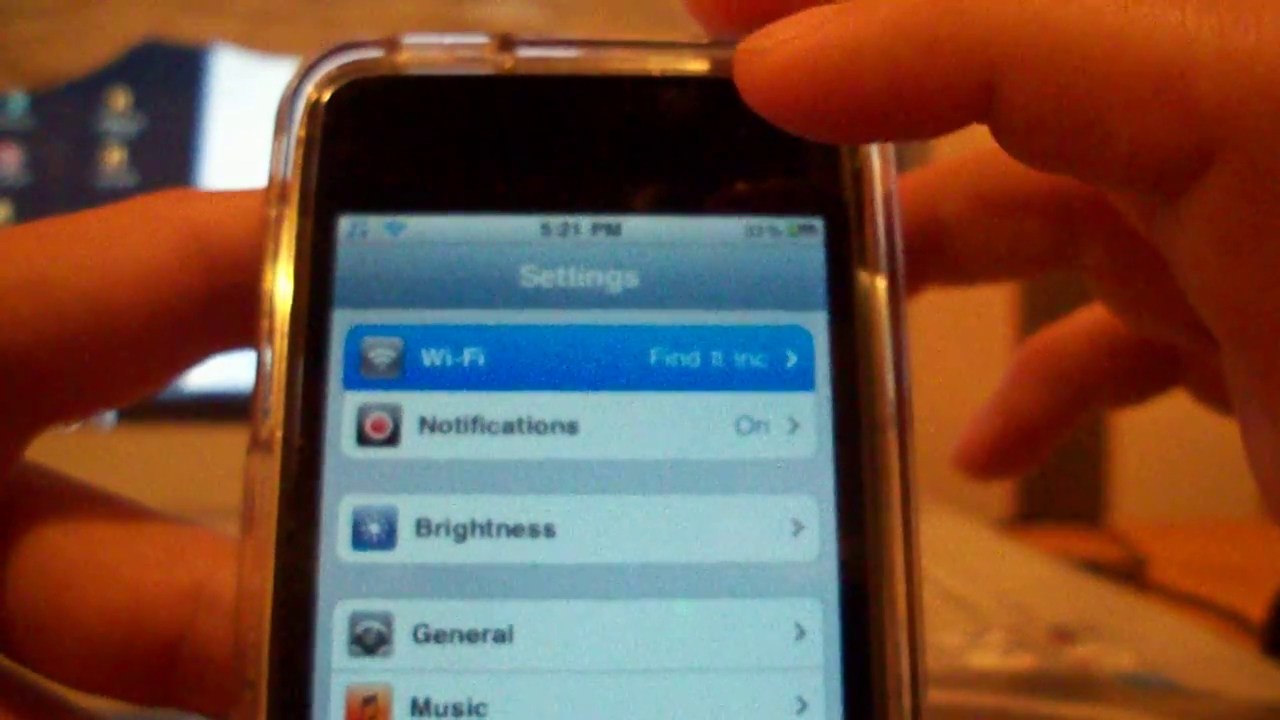
click(580, 356)
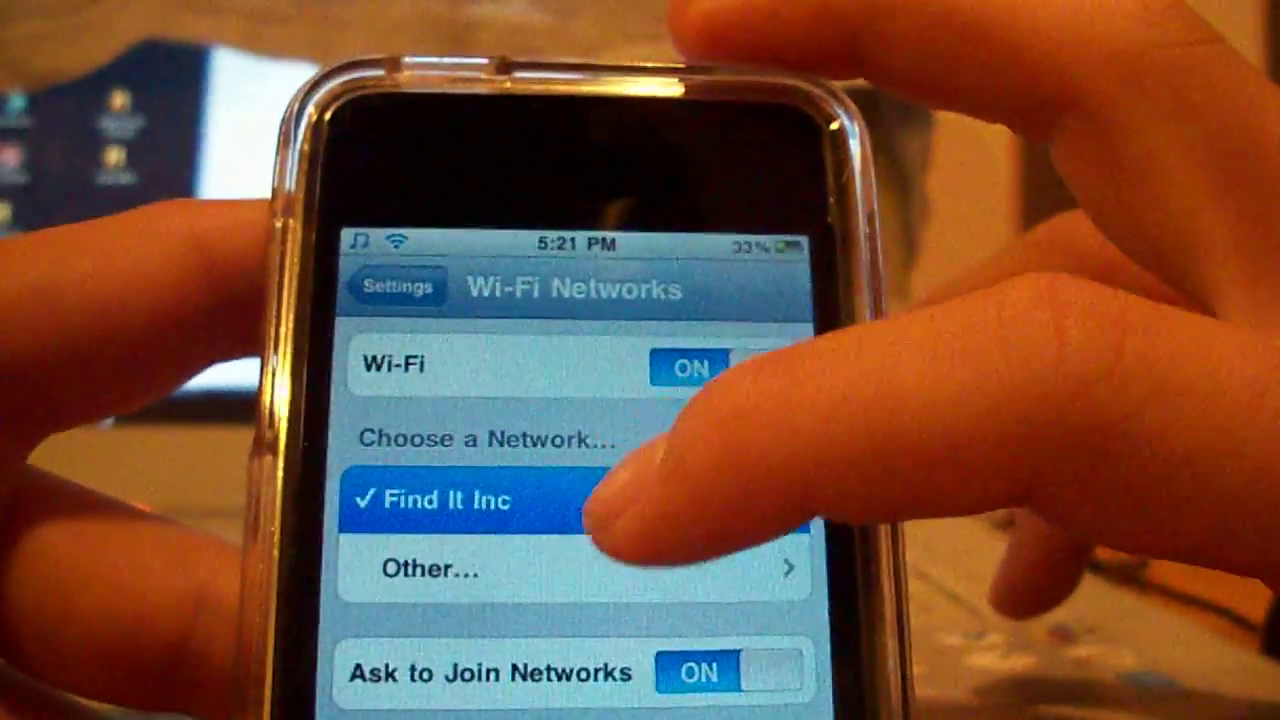
click(450, 500)
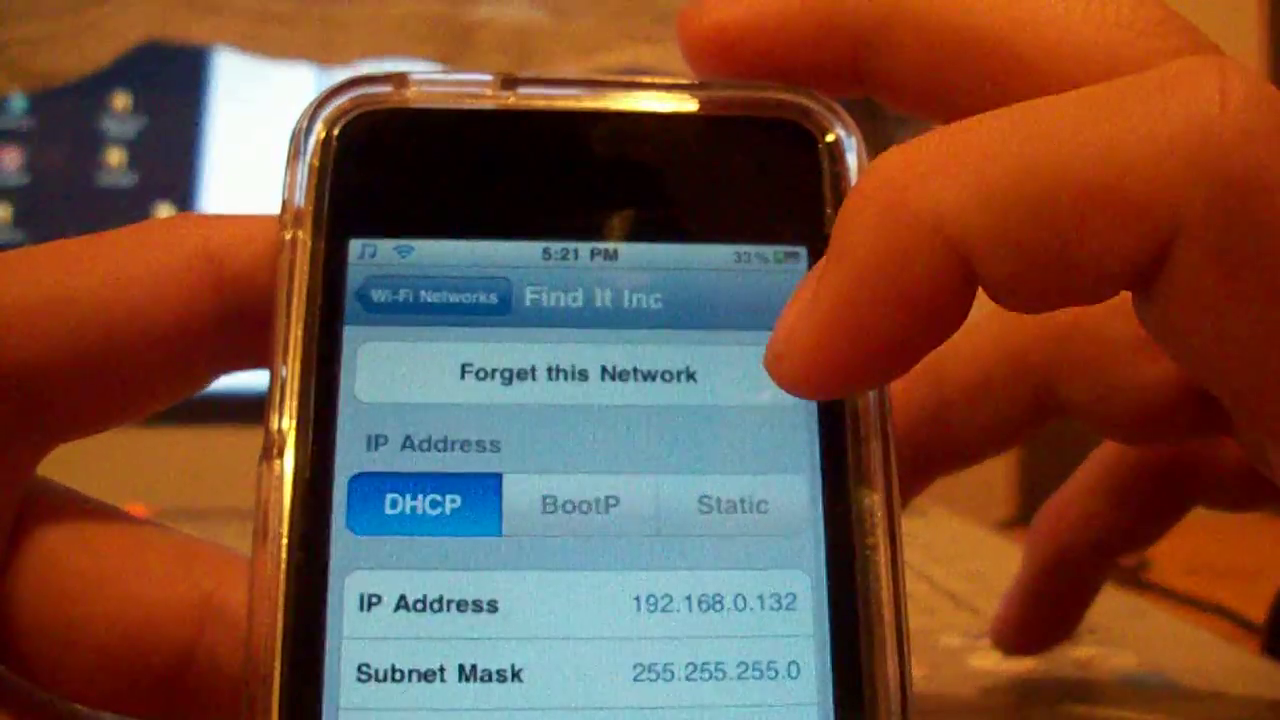
click(428, 296)
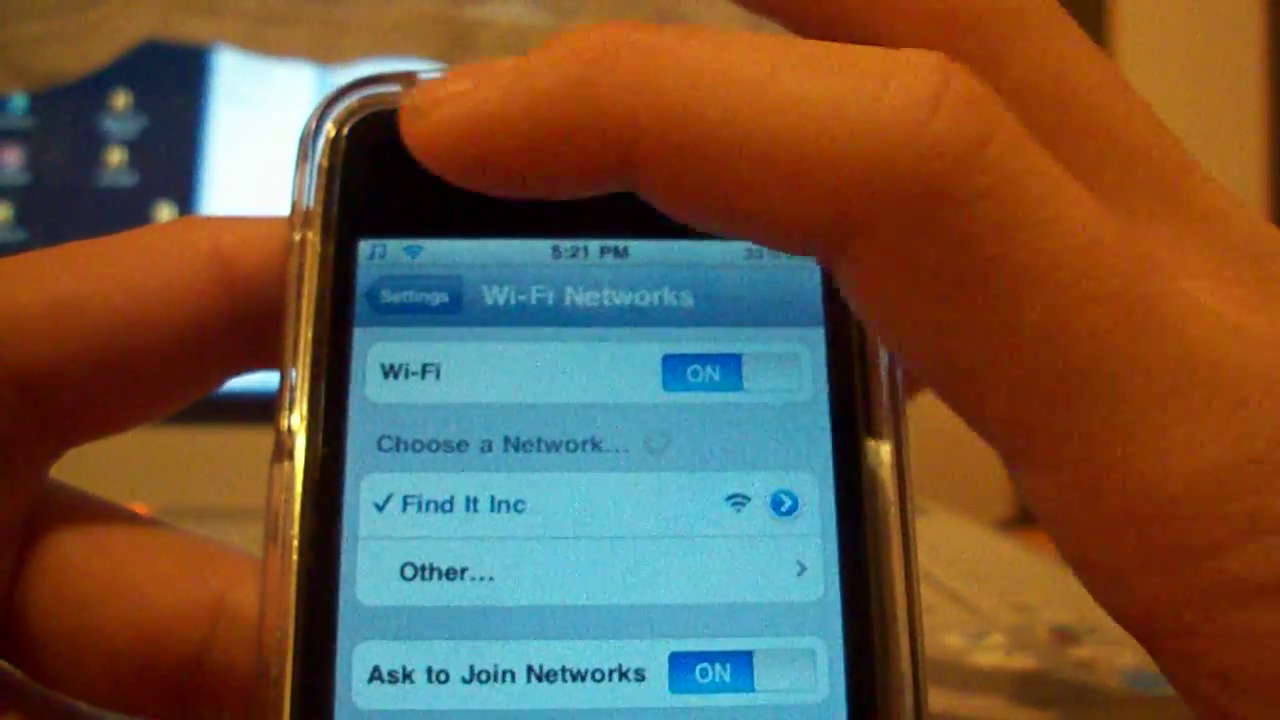
click(414, 296)
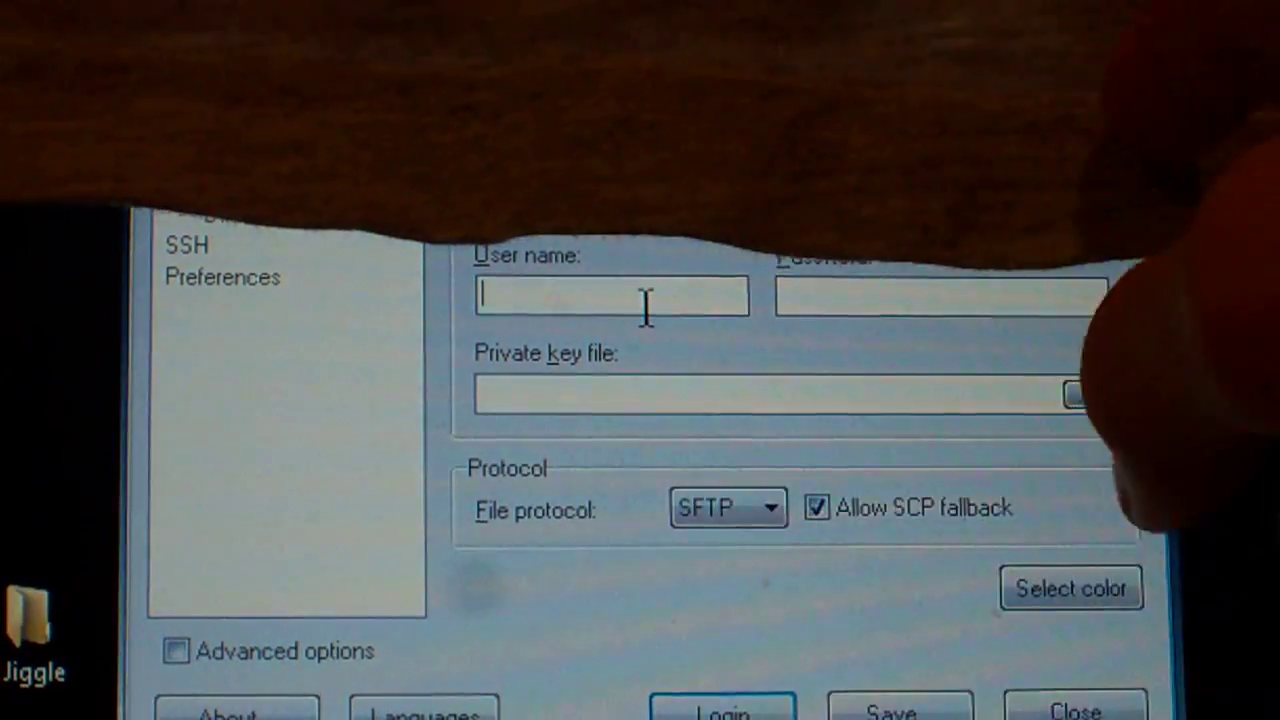
- Log in to the iPod over SFTP as user root with its password
text(root)
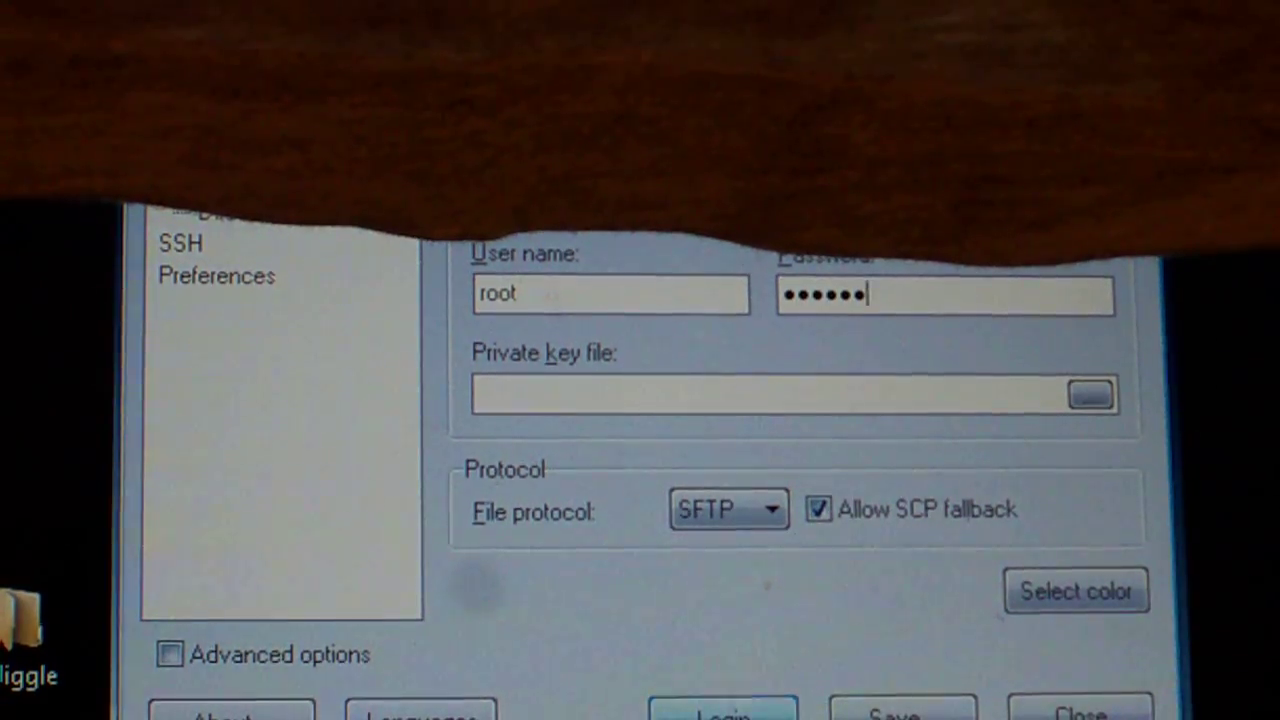
click(722, 710)
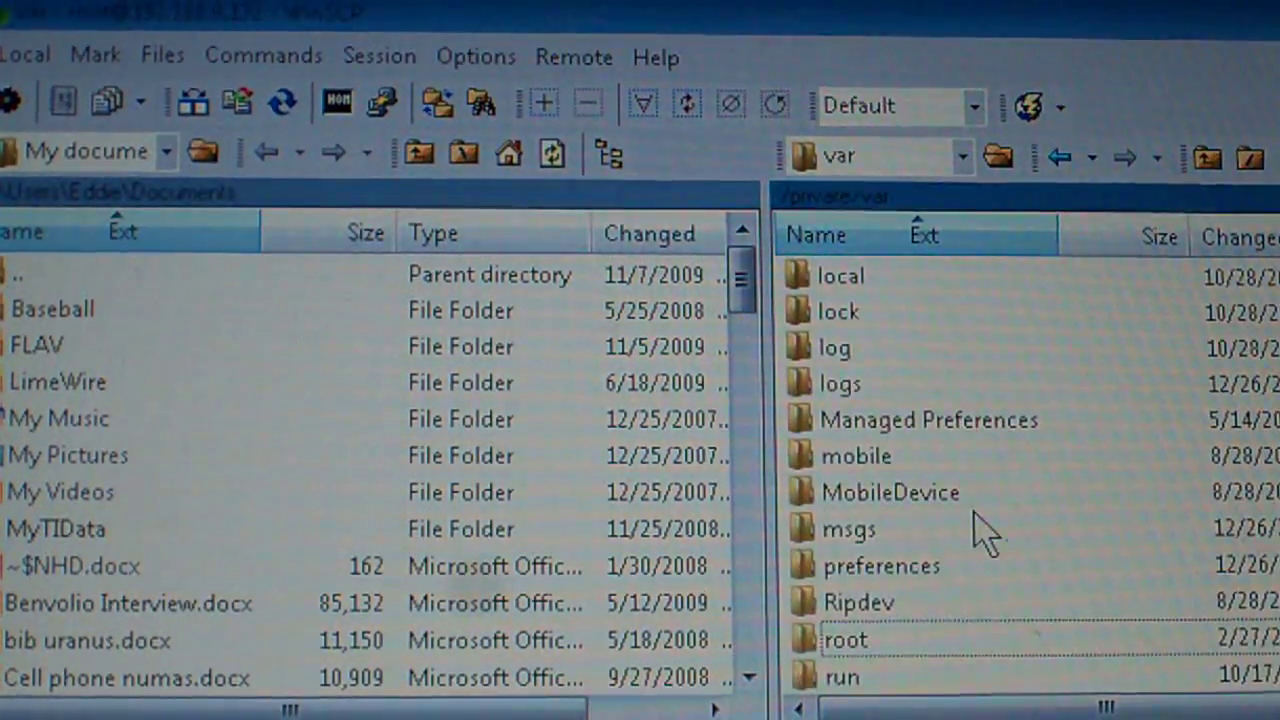
- Scroll the iPod's /var listing down to folders like stash, tmp and vm
scroll(down, 3)
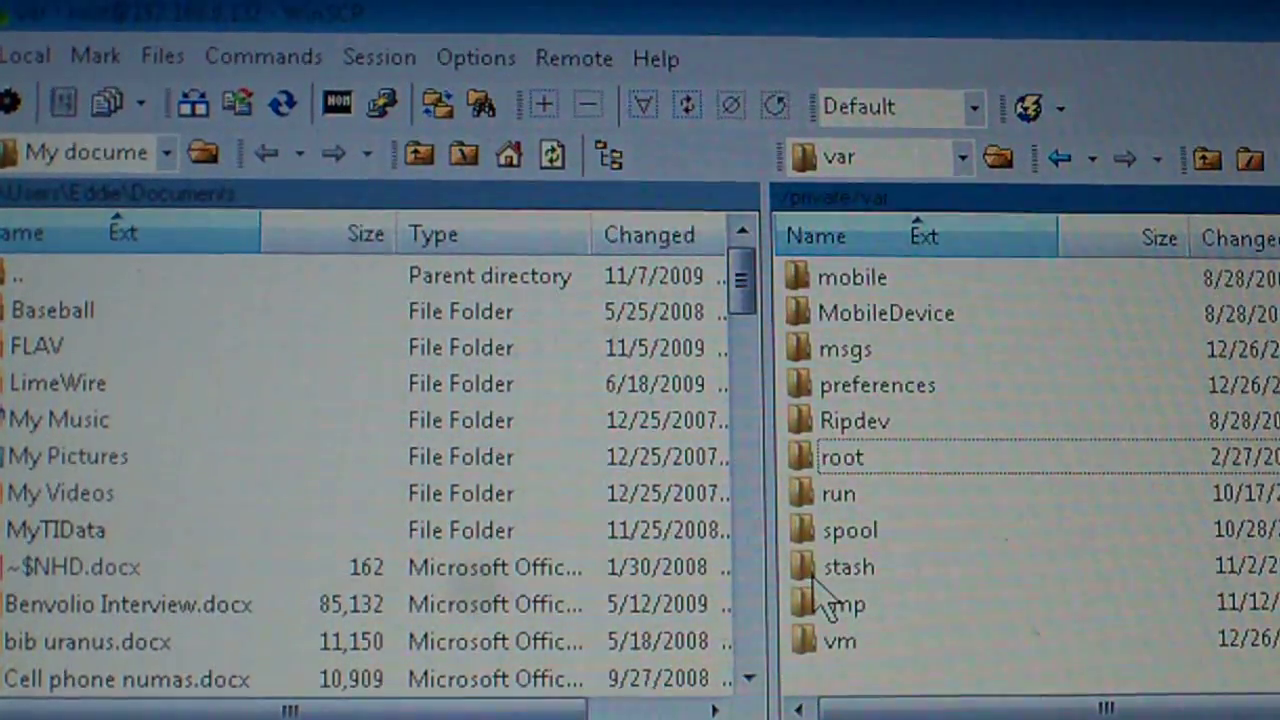